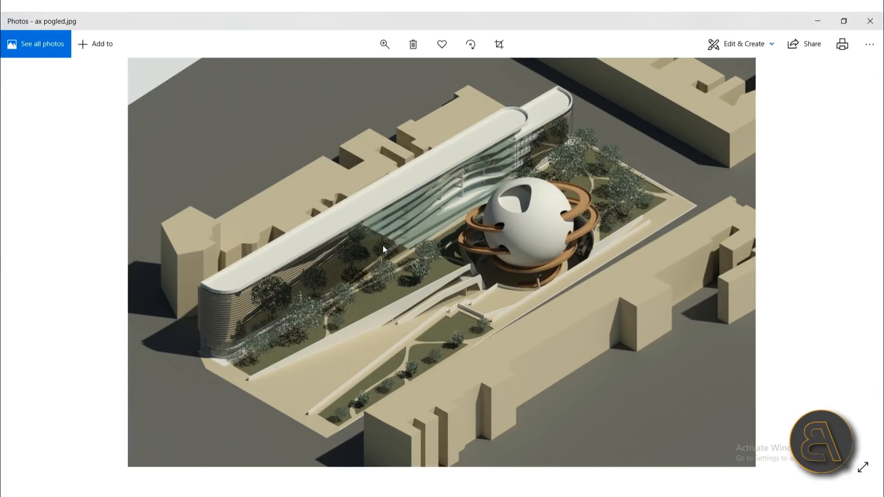
mouse_move(324, 336)
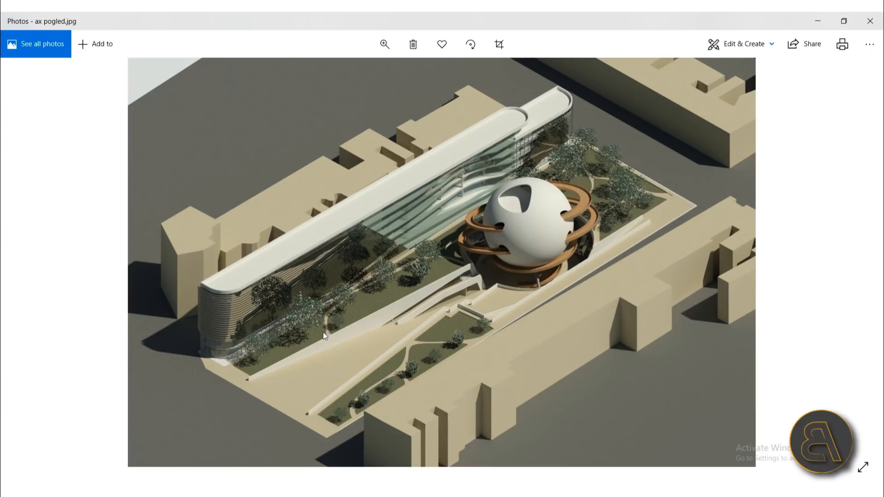
mouse_move(334, 372)
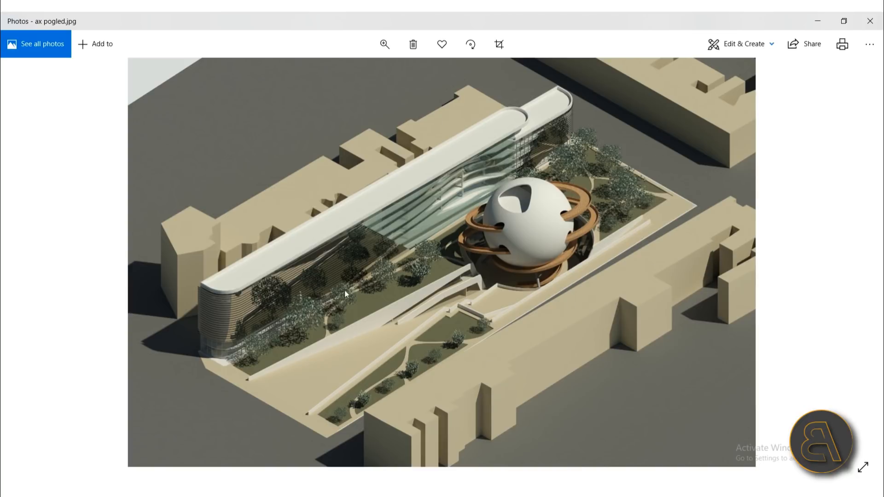
mouse_move(261, 303)
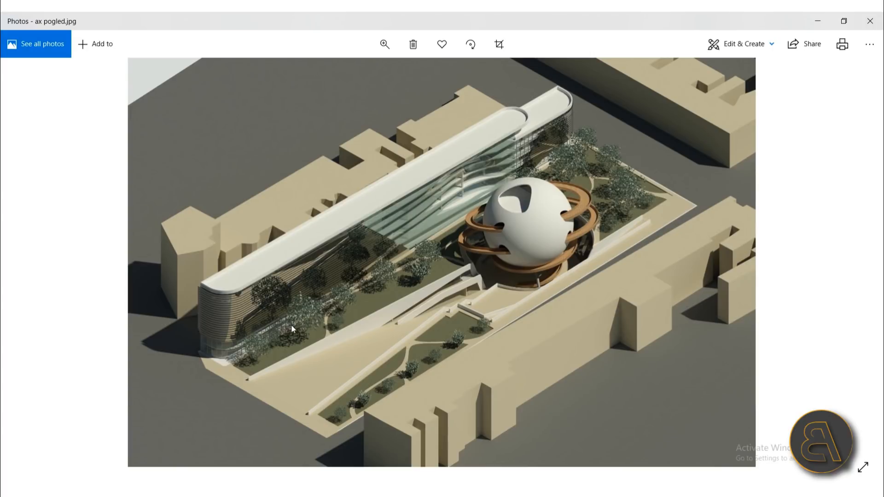
mouse_move(689, 226)
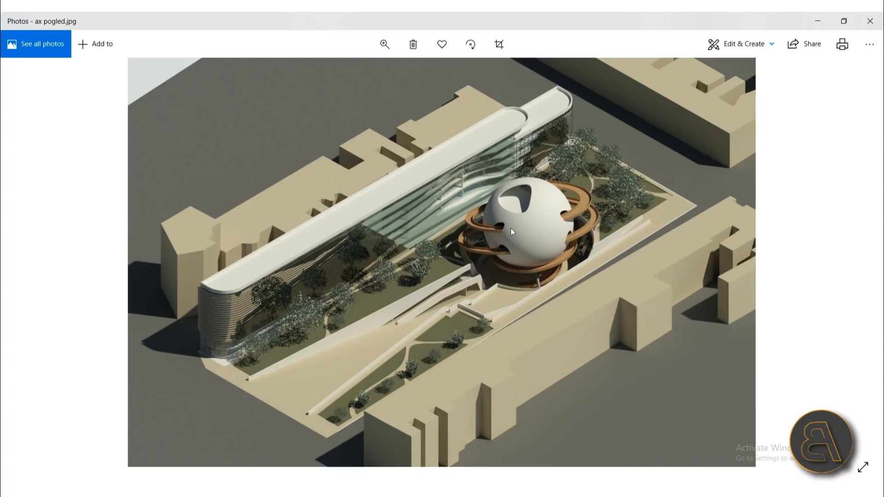
mouse_move(473, 254)
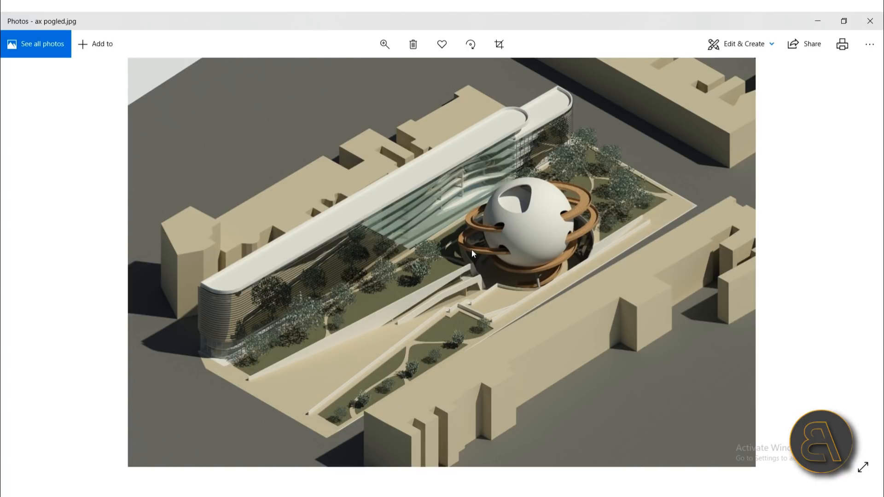
mouse_move(550, 193)
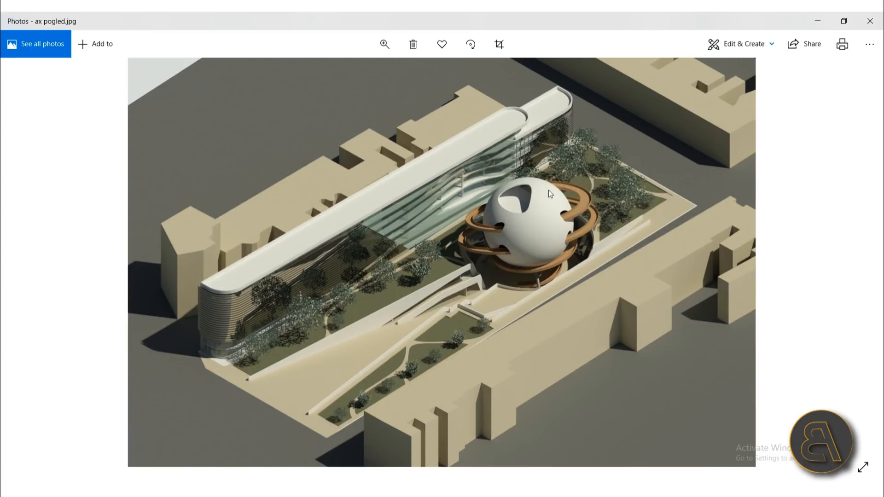
mouse_move(459, 251)
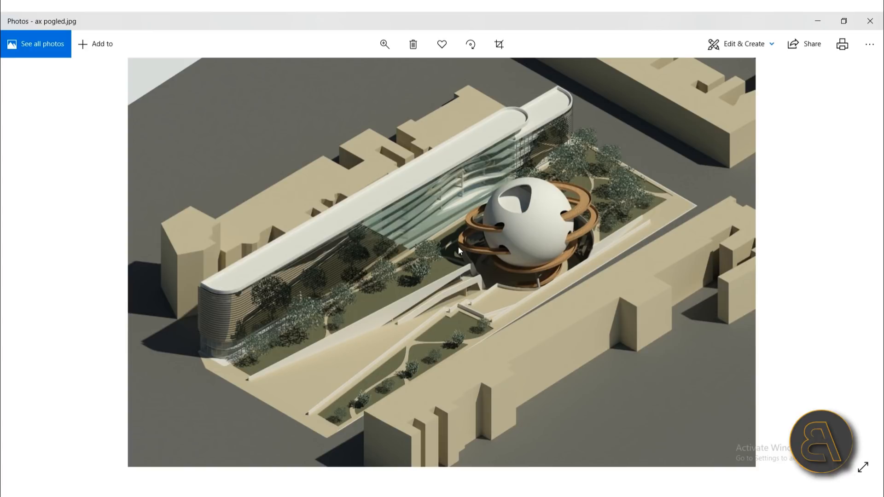
mouse_move(538, 221)
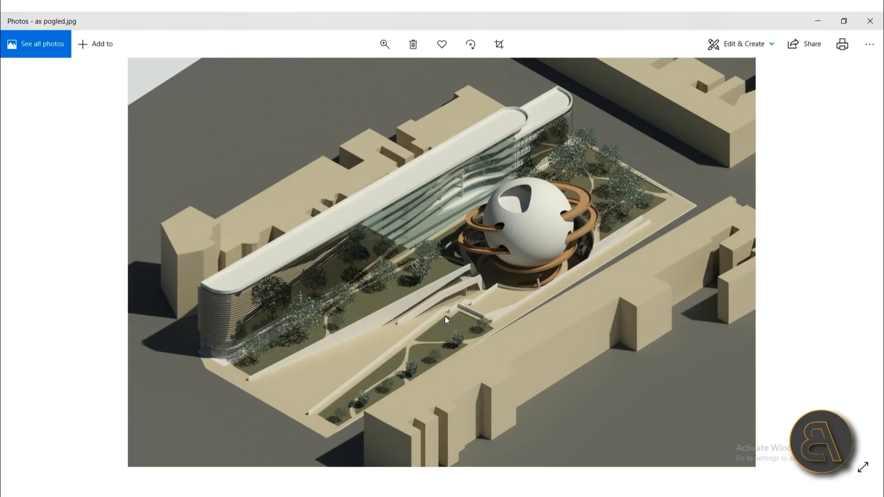
mouse_move(475, 306)
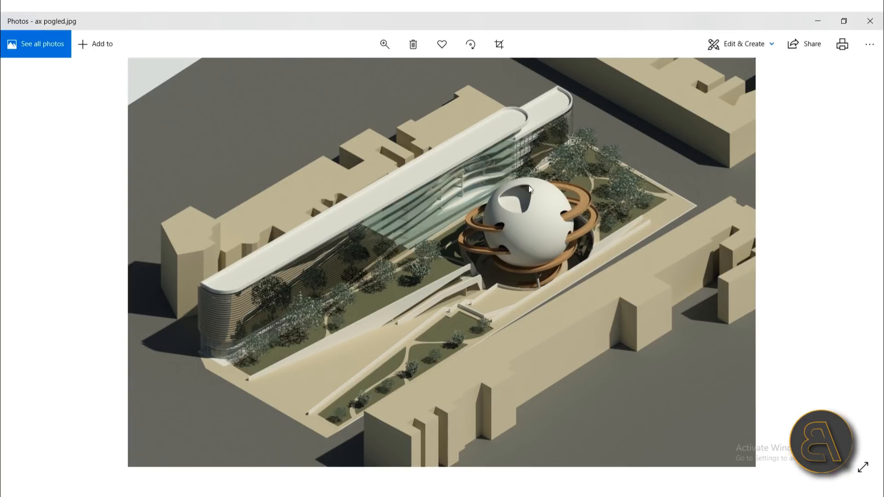
mouse_move(338, 439)
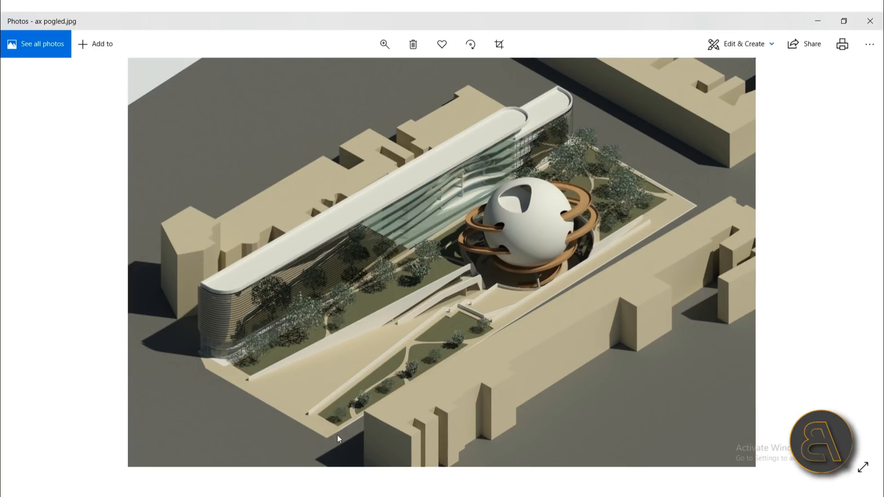
mouse_move(230, 376)
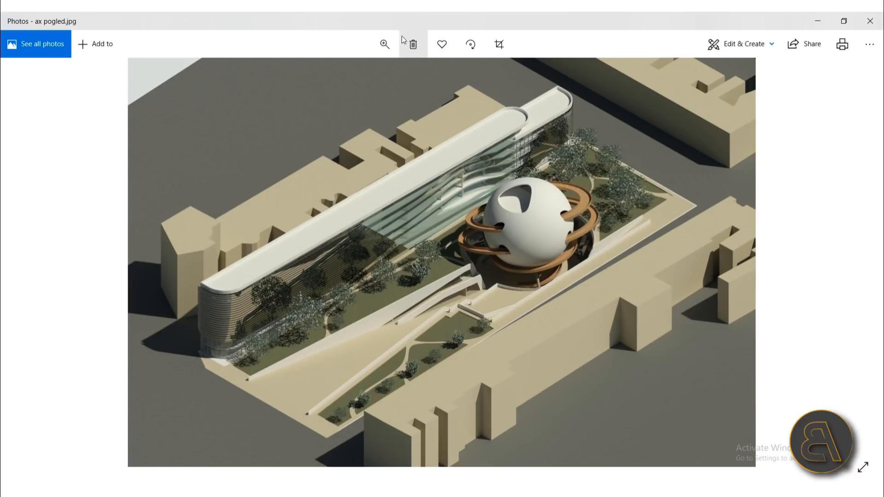
Switch to Revit and show the {3D} view with only the mass isolated in the terrain pit
left_click(384, 44)
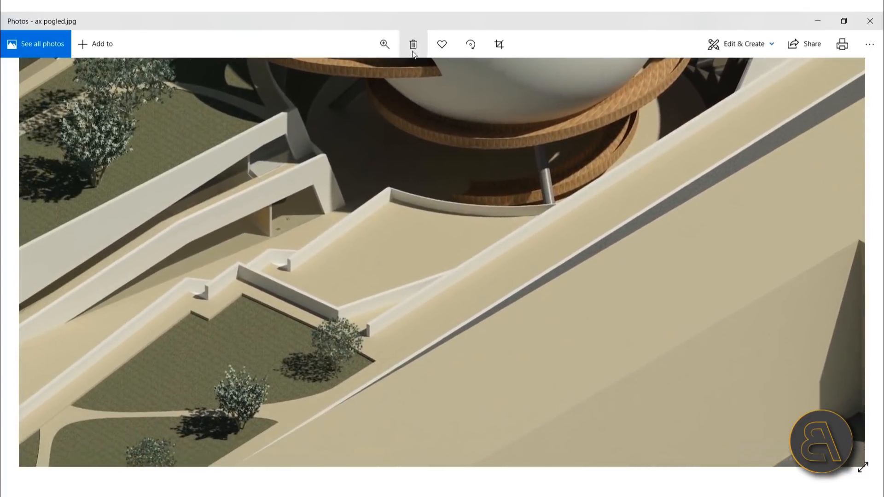
left_click(384, 44)
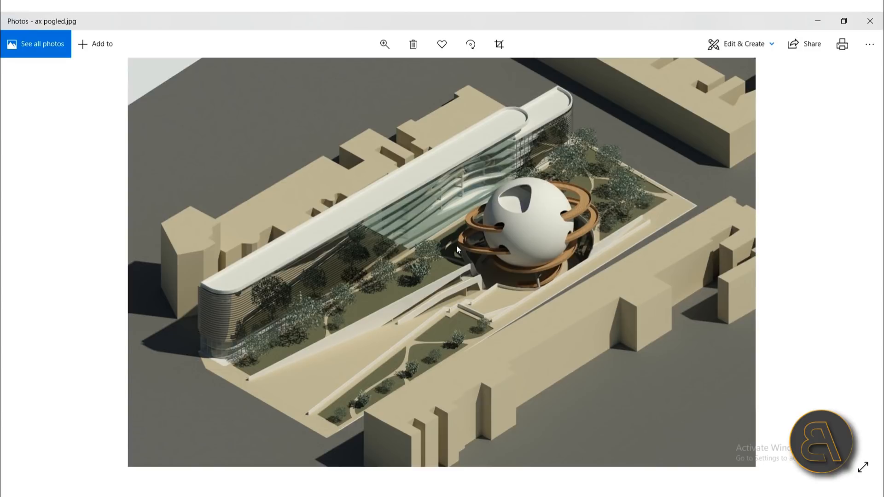
mouse_move(510, 258)
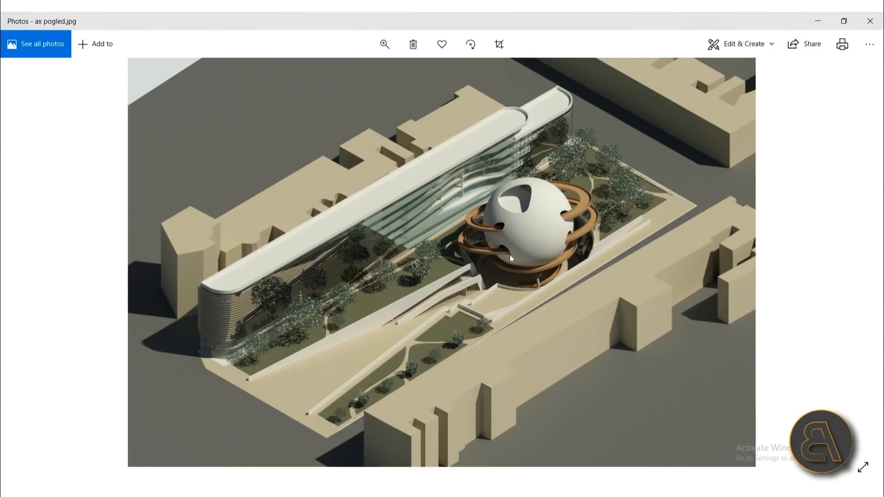
mouse_move(443, 291)
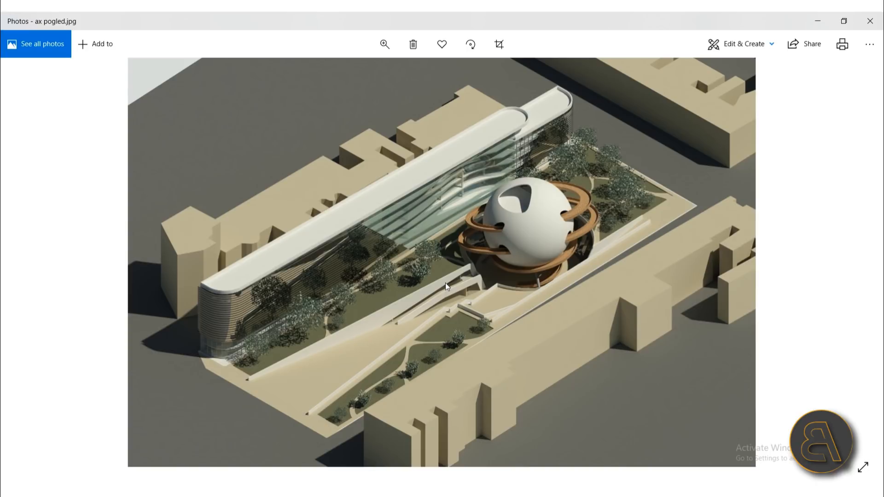
mouse_move(361, 307)
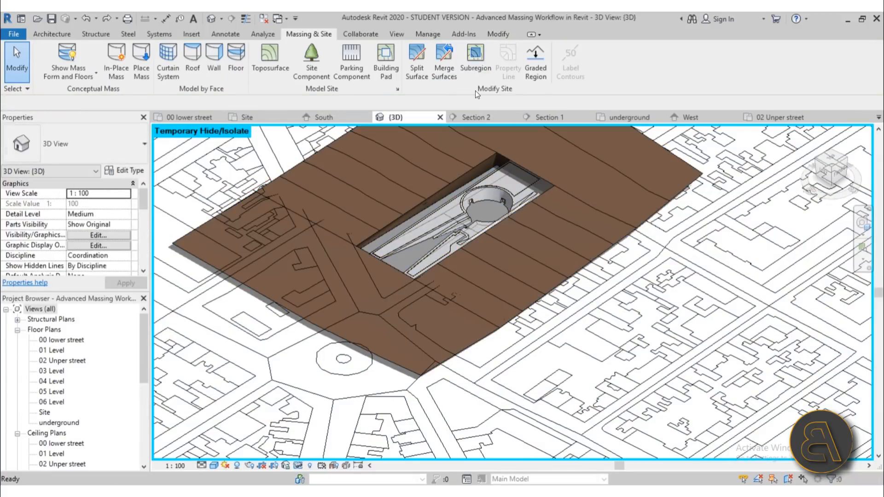
left_click(485, 239)
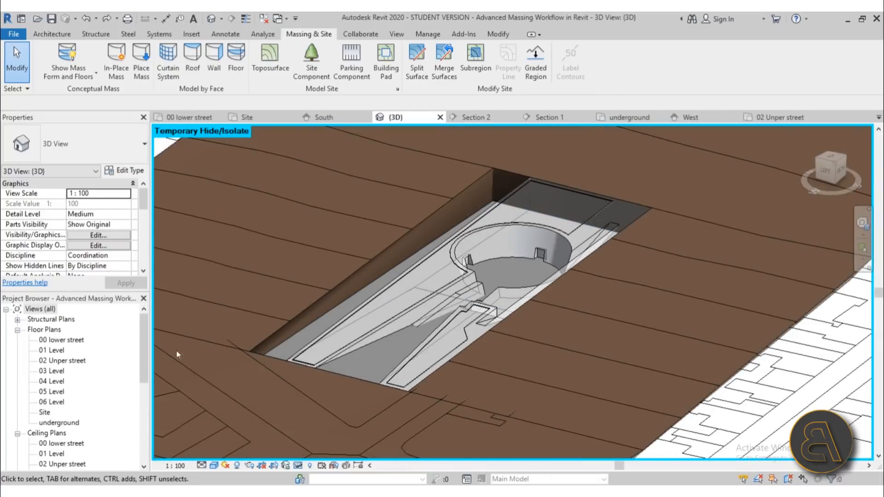
mouse_move(337, 361)
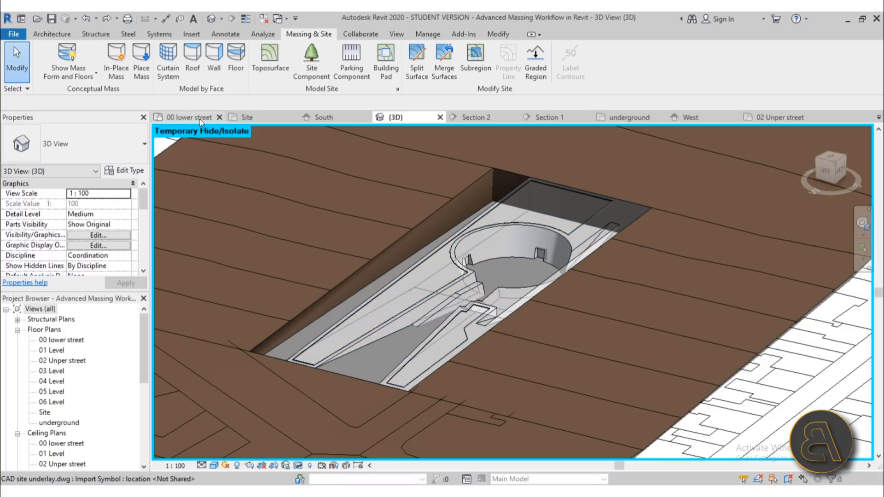
left_click(191, 116)
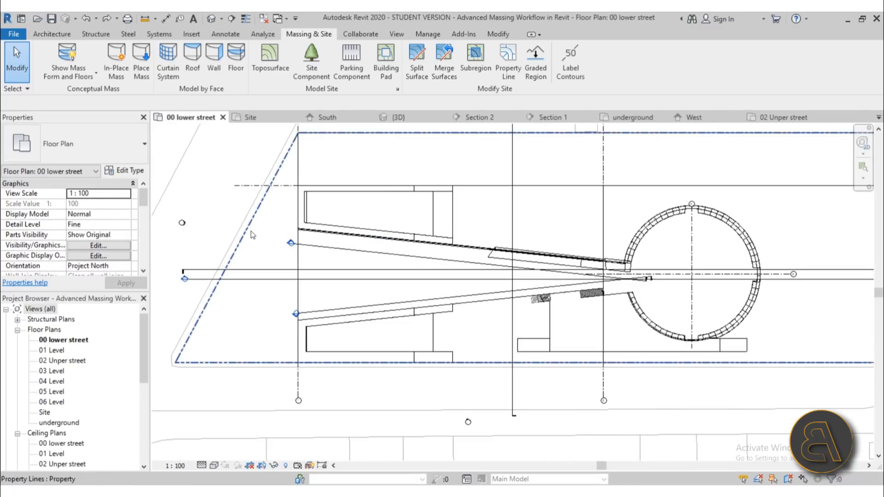
left_click(259, 242)
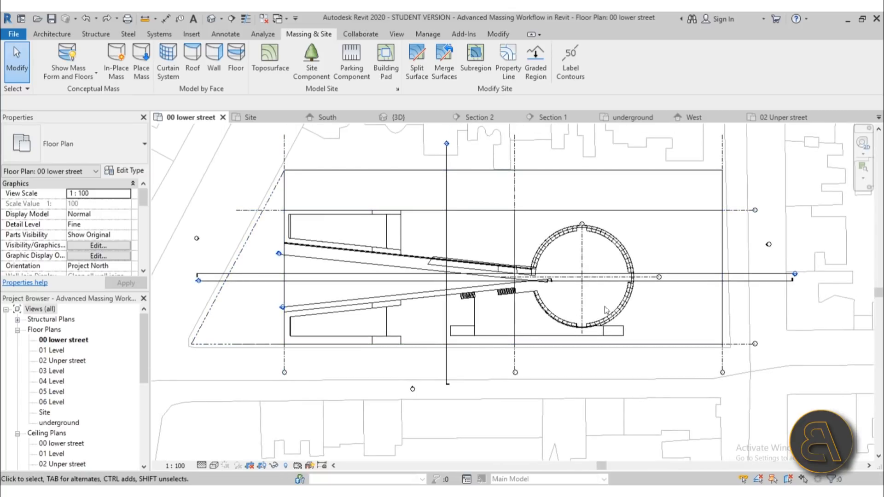
mouse_move(691, 299)
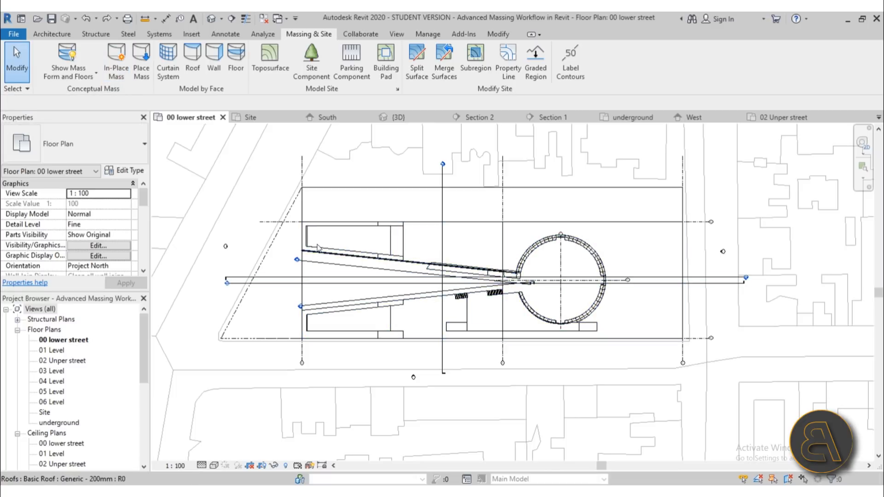
left_click(451, 338)
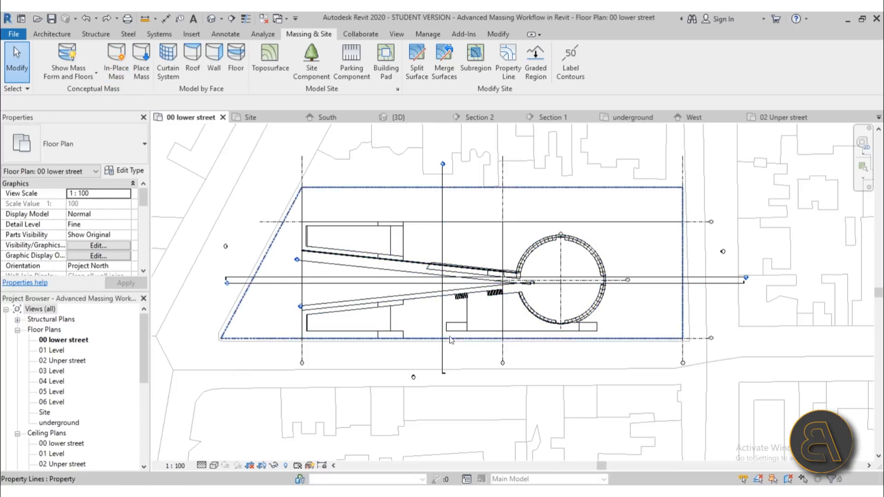
left_click(395, 139)
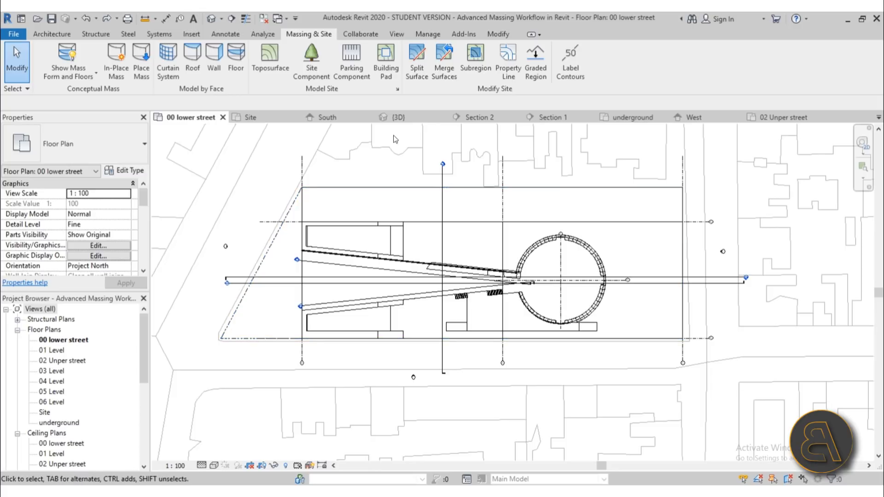
left_click(397, 116)
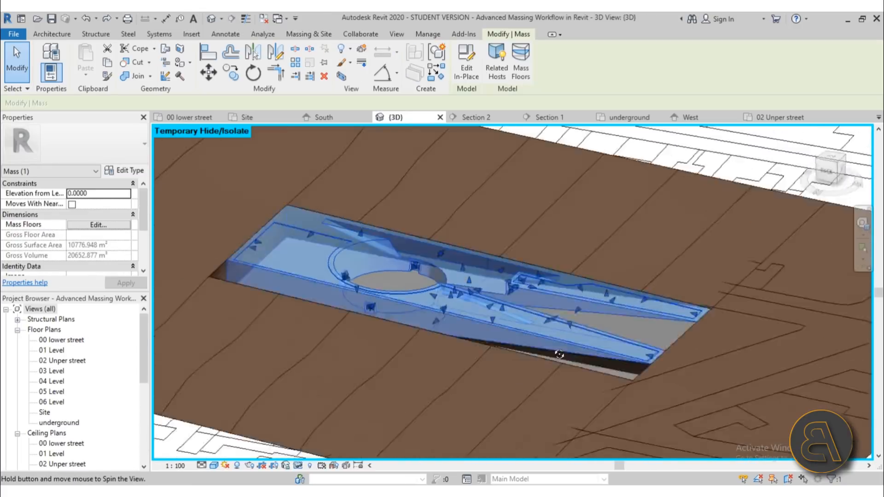
left_click_drag(560, 355, 462, 415)
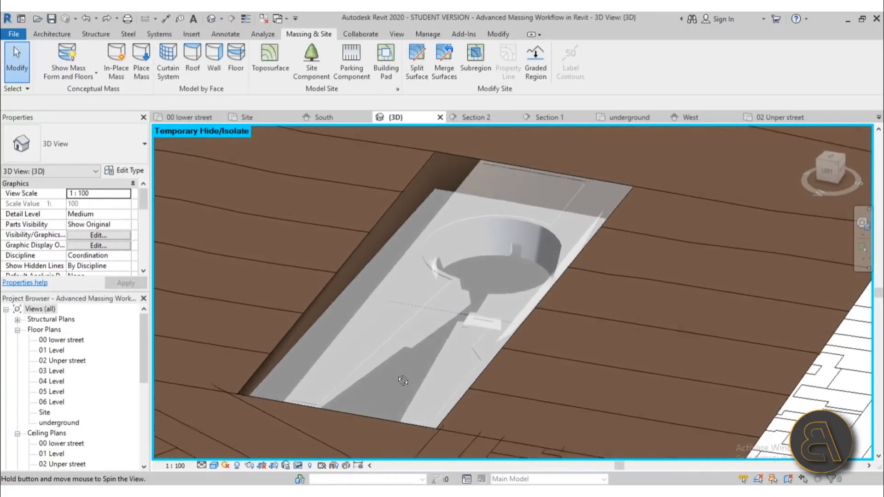
left_click_drag(402, 380, 497, 322)
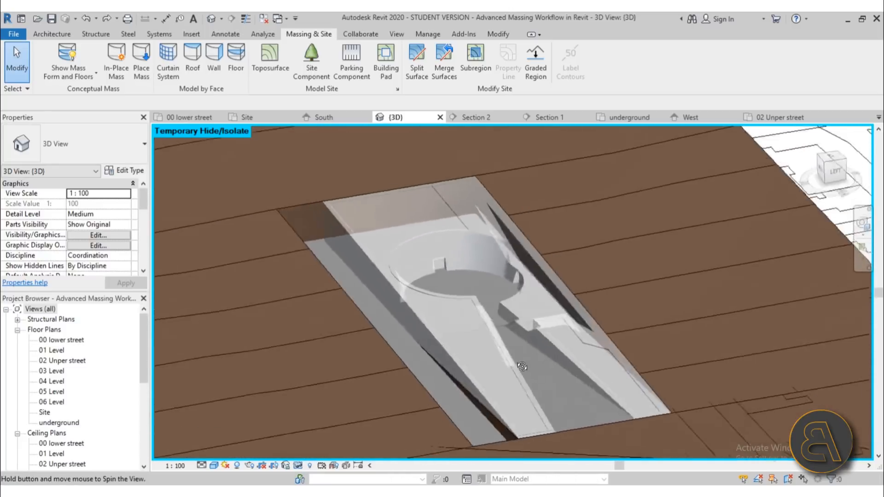
left_click_drag(521, 367, 475, 410)
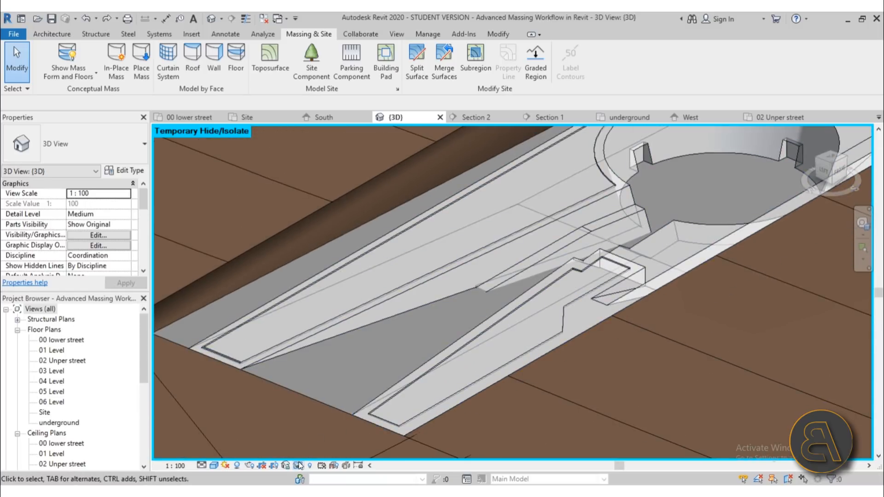
Reset Temporary Hide/Isolate to restore all hidden elements, then select the sloped roof beside the ramp
left_click(302, 465)
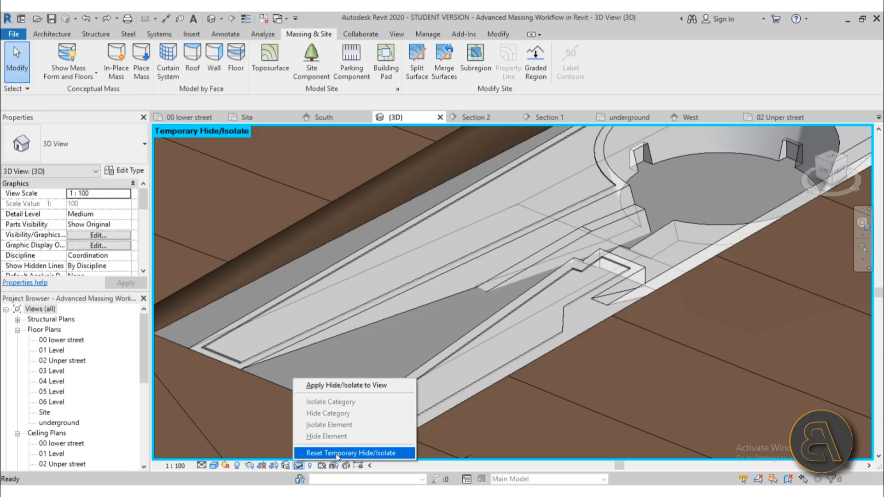
left_click(349, 452)
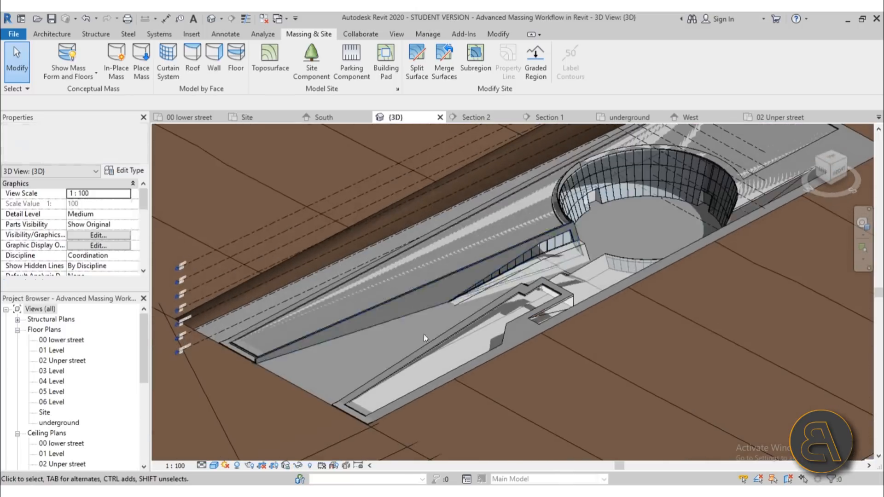
left_click(572, 228)
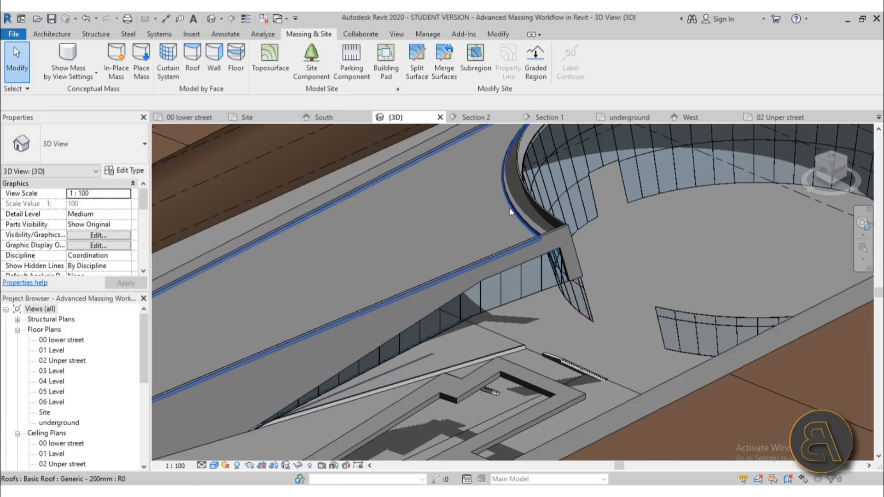
Orbit in close to the curved glazed wall, then view the complex from above
left_click_drag(511, 212, 394, 258)
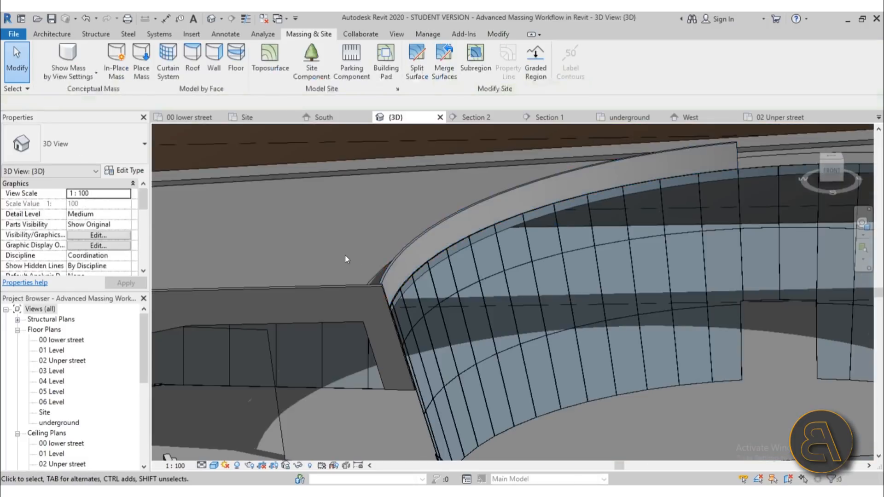
left_click_drag(346, 258, 366, 295)
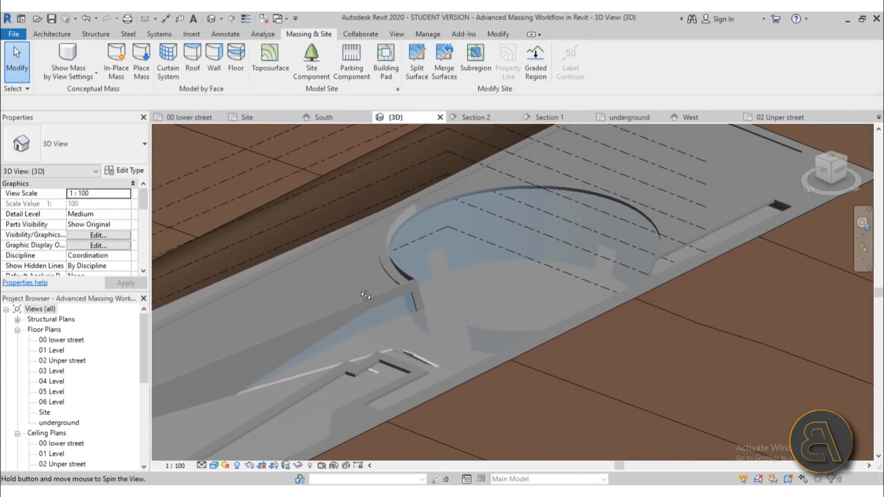
left_click(67, 61)
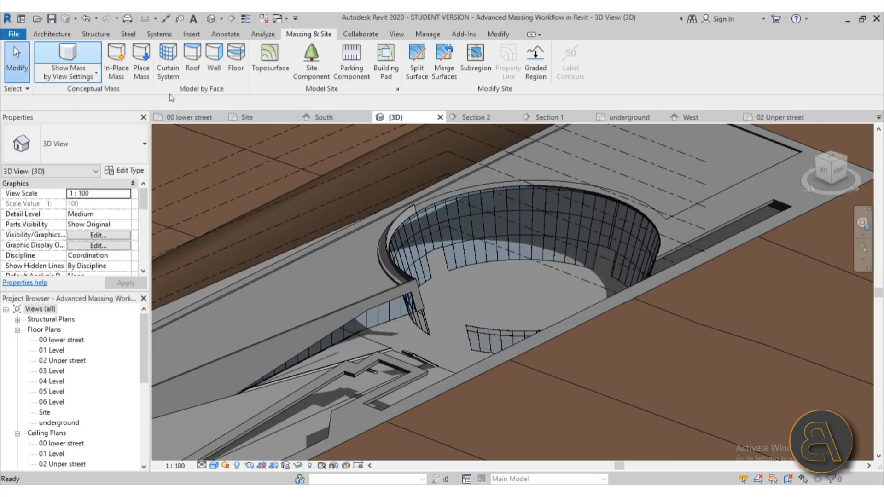